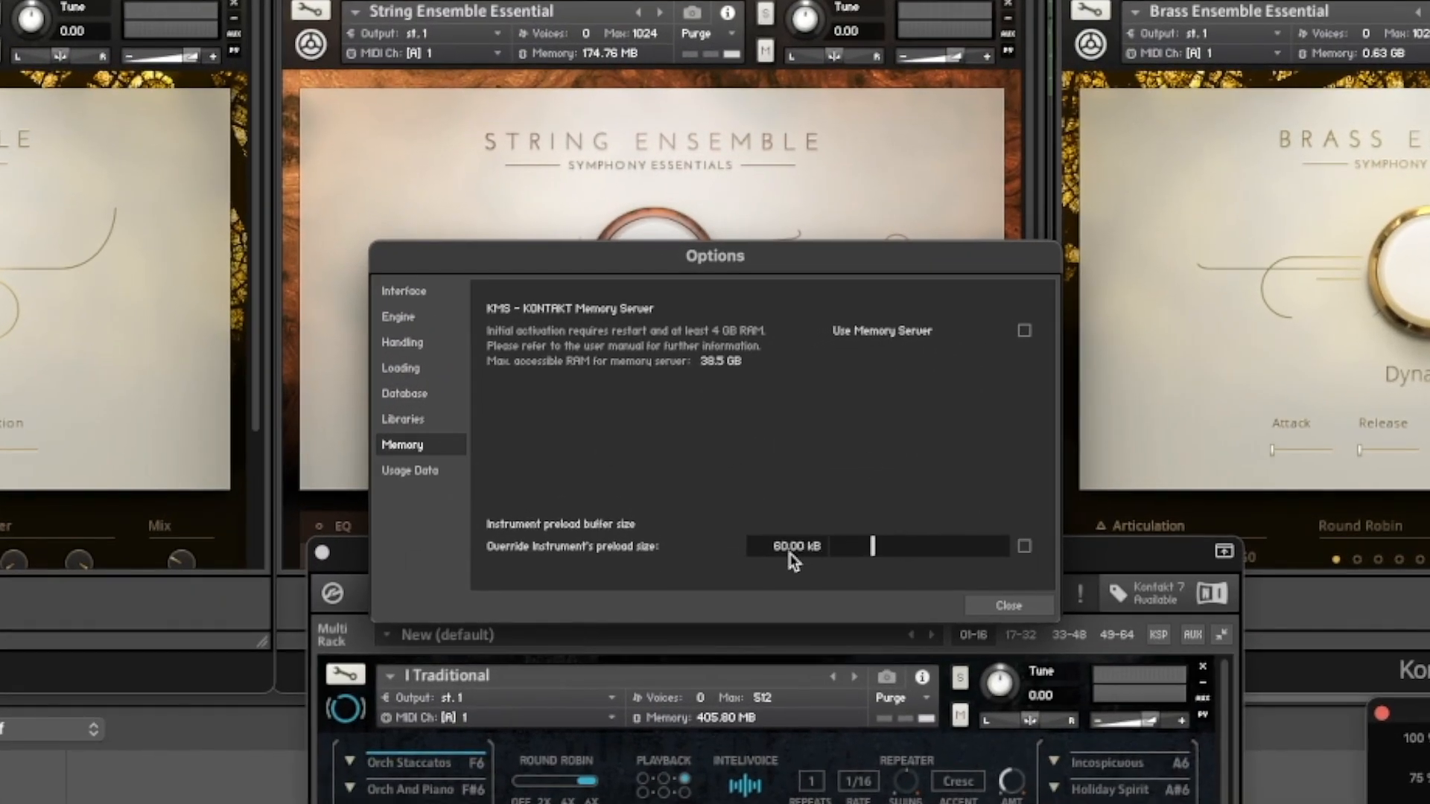
mouse_move(690, 564)
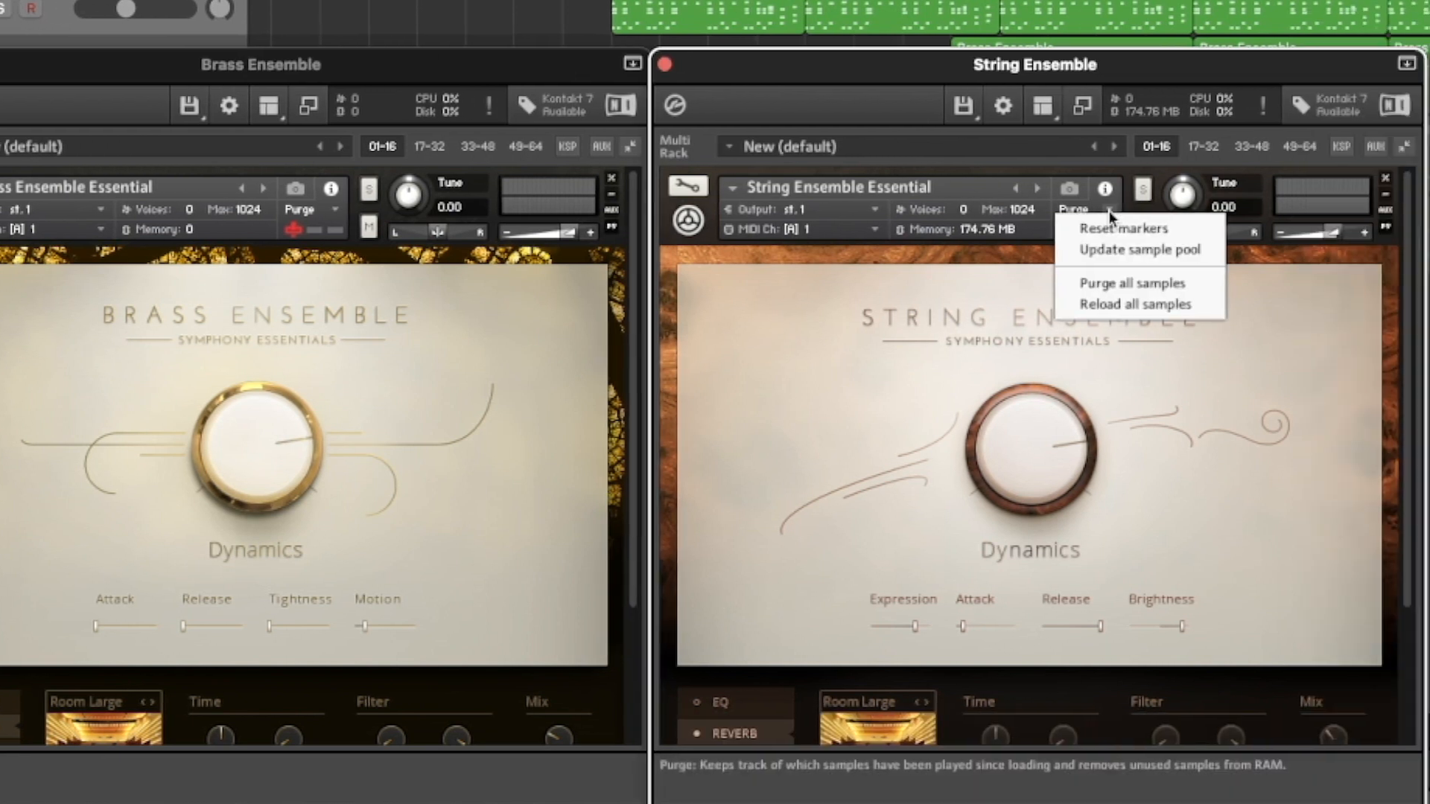
Purge all samples from the String Ensemble instance, dropping its memory to 0
click(1131, 283)
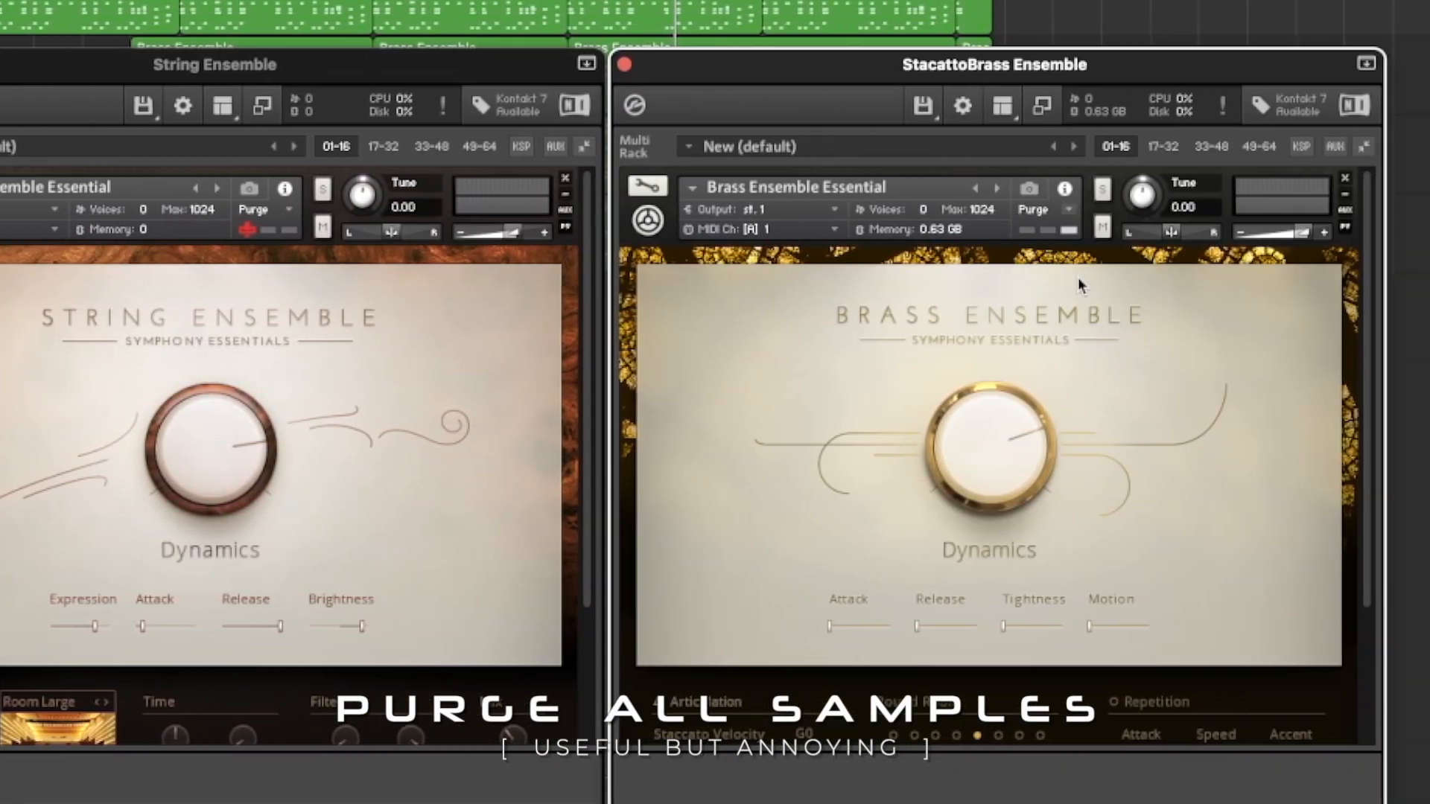
click(1034, 208)
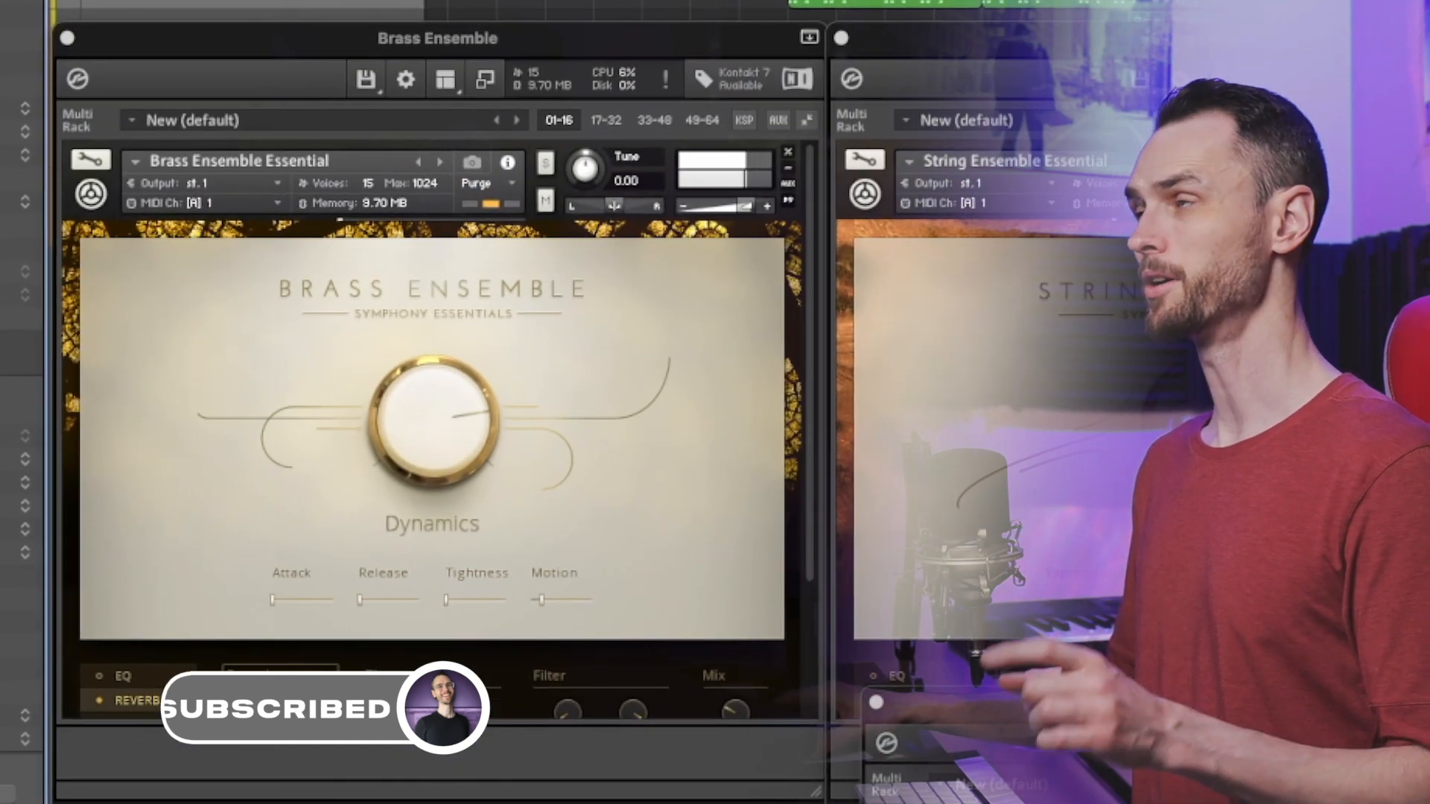
click(137, 700)
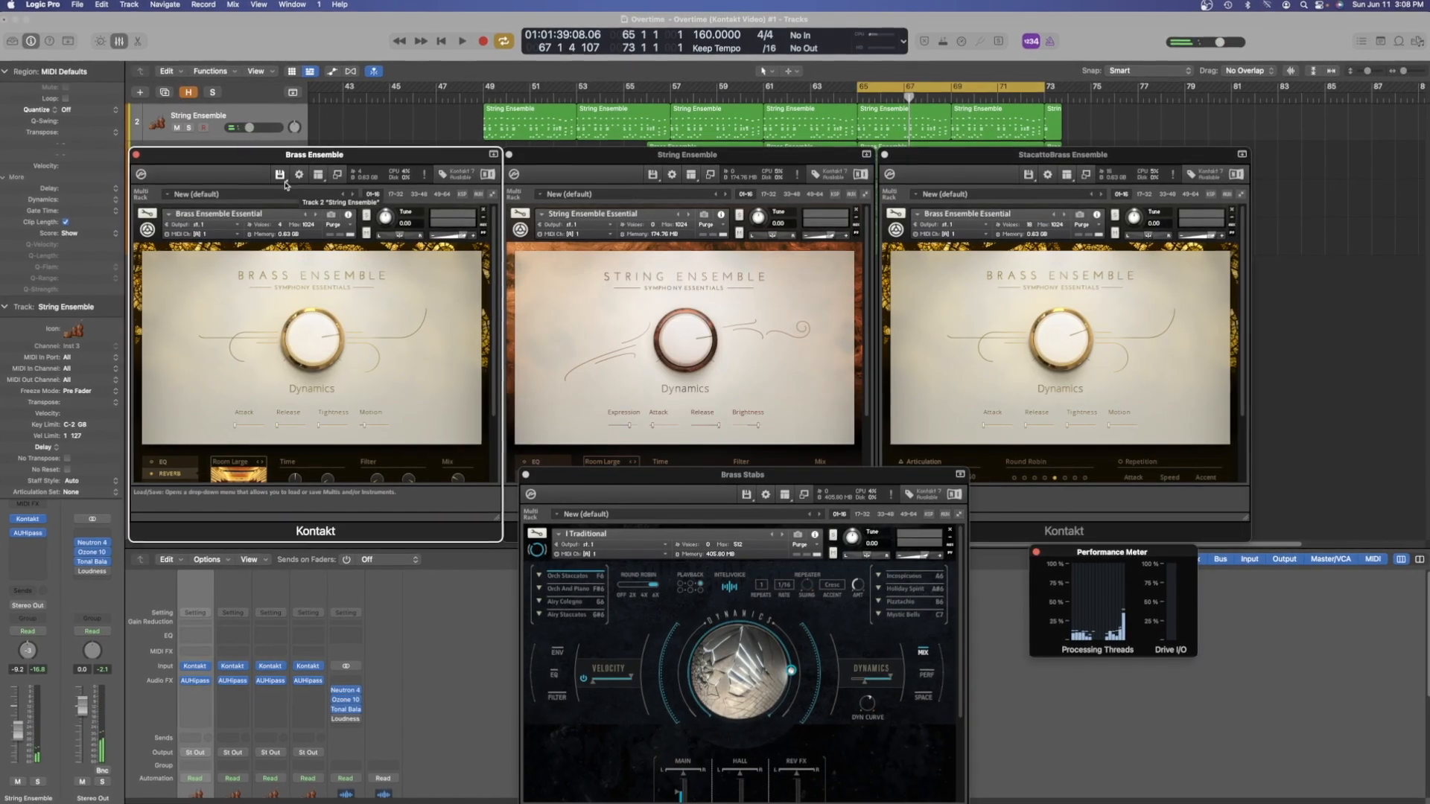
Bring the String Ensemble Kontakt window forward and show its Purge dropdown options
click(280, 175)
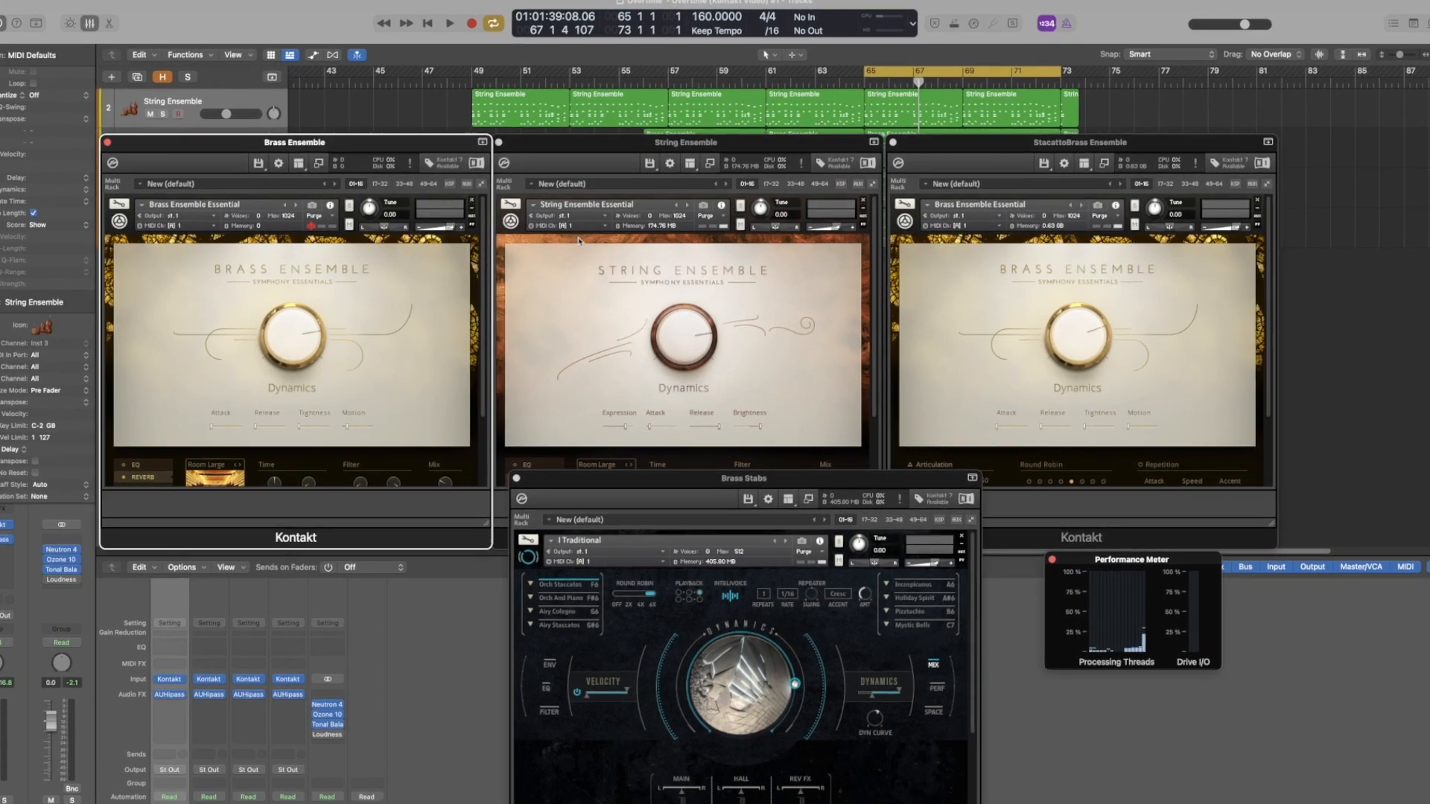
click(709, 214)
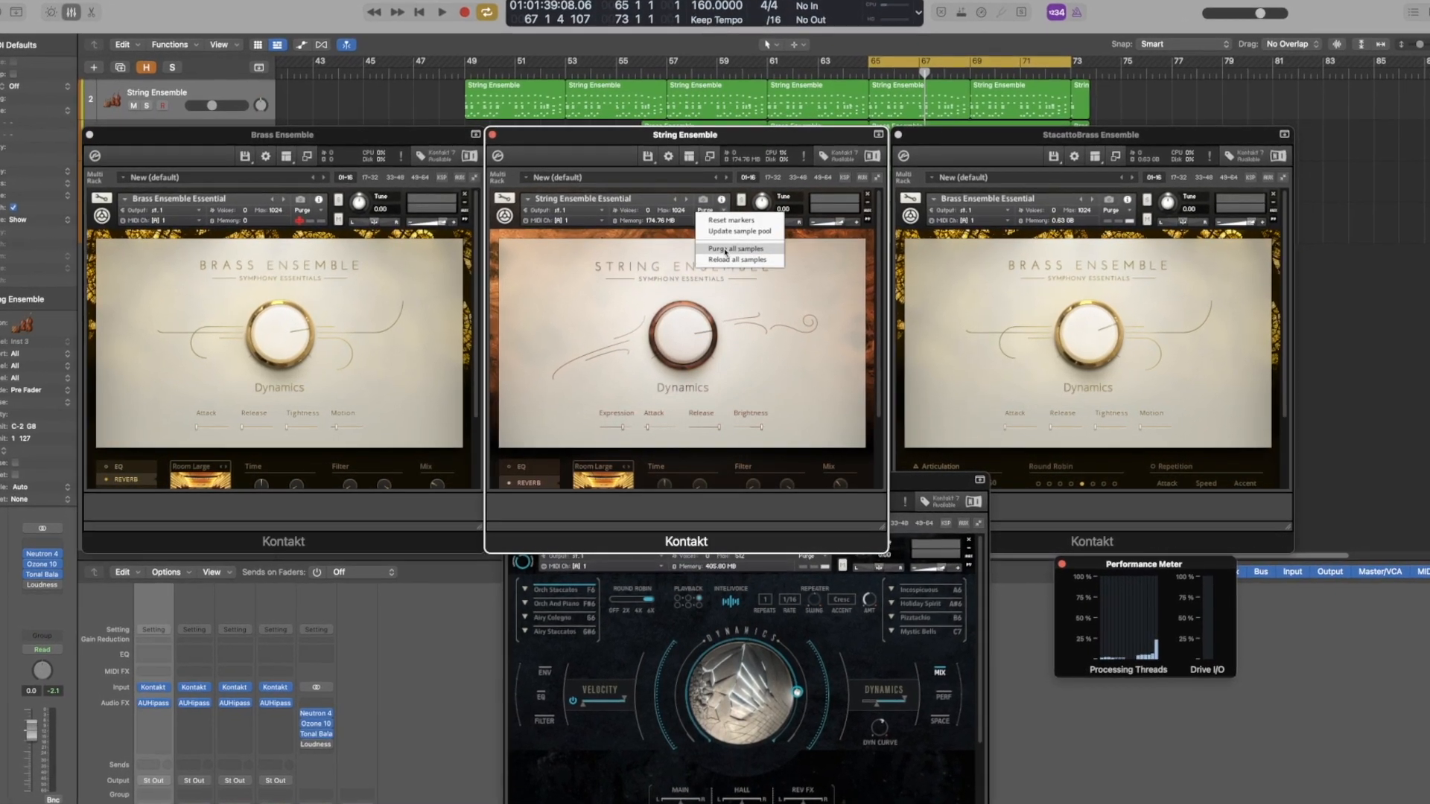